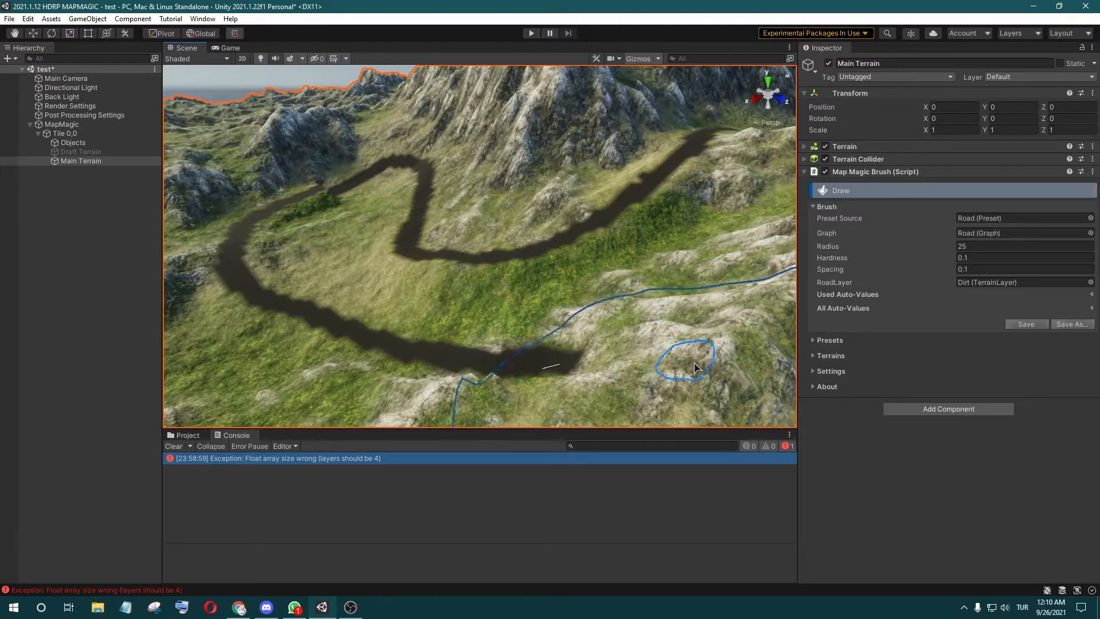
Step: Show Main Terrain's Paint Texture layers listing the four-layer palette beside the road
{"action": "left_click_drag", "start_coordinate": [694, 368], "coordinate": [611, 265]}
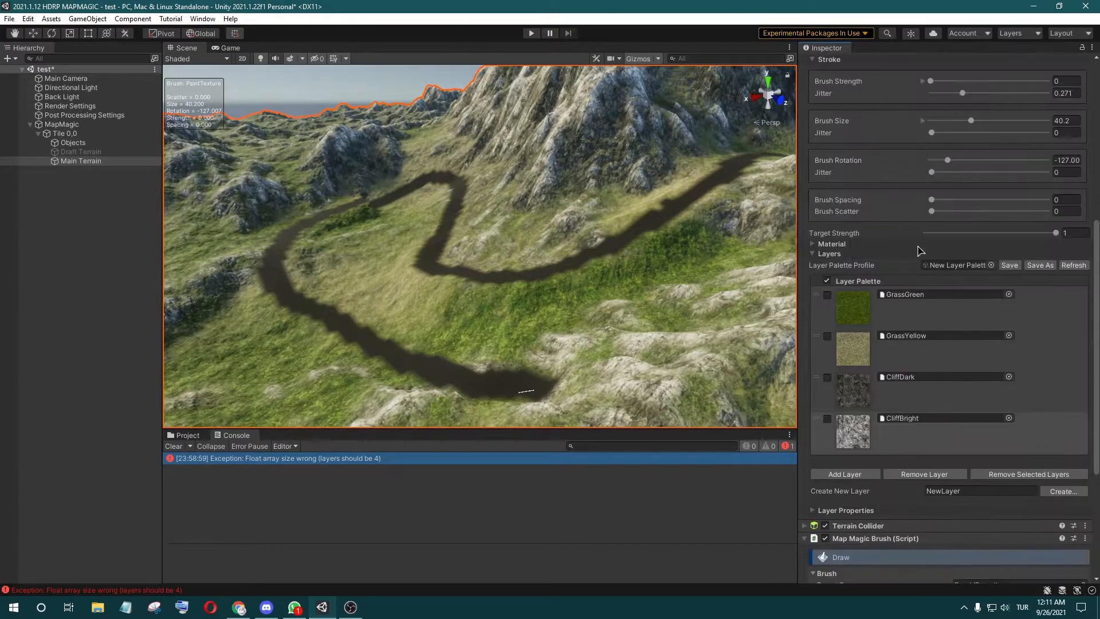
Step: Reopen the test scene asset, triggering the unsaved-changes warning
{"action": "left_click", "coordinate": [905, 377]}
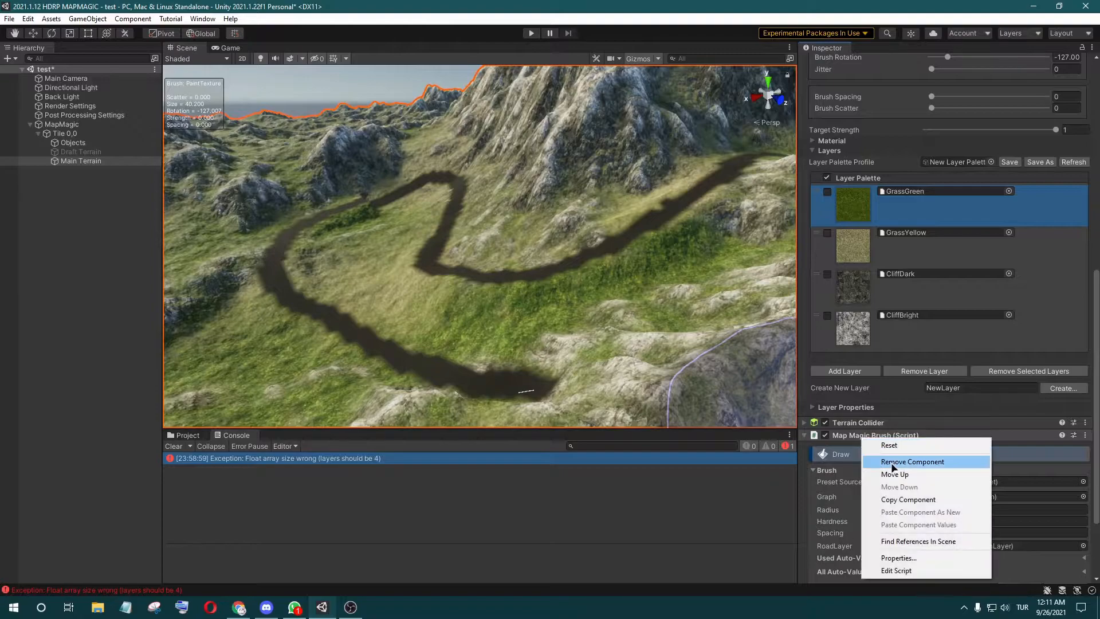
{"action": "left_click", "coordinate": [912, 461]}
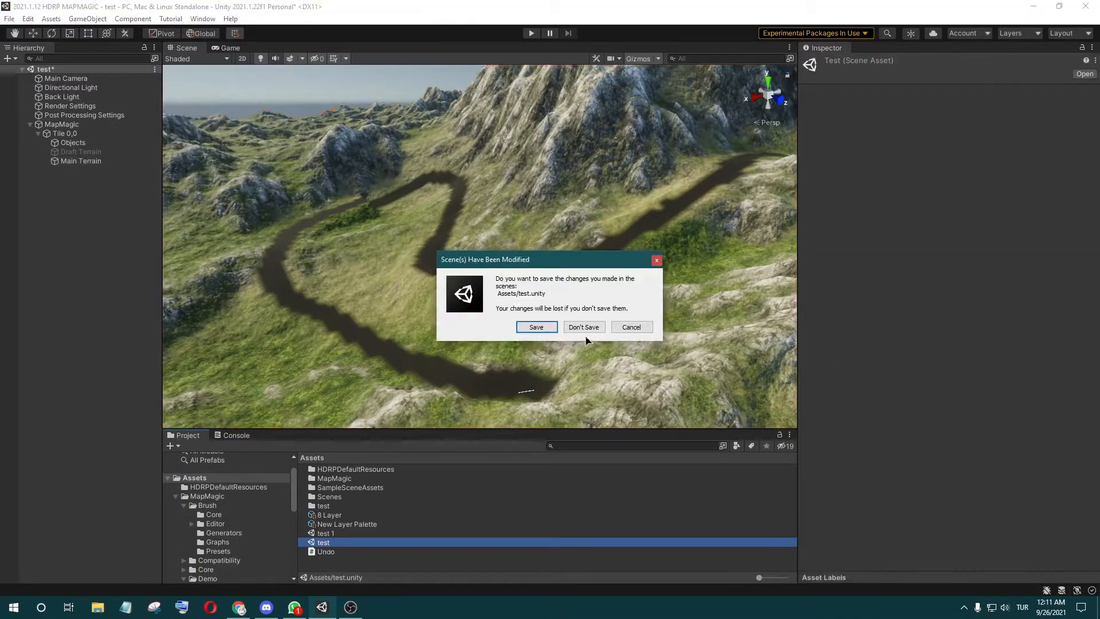
Step: Discard changes with Don't Save so the scene reloads without the painted road
{"action": "left_click", "coordinate": [584, 326]}
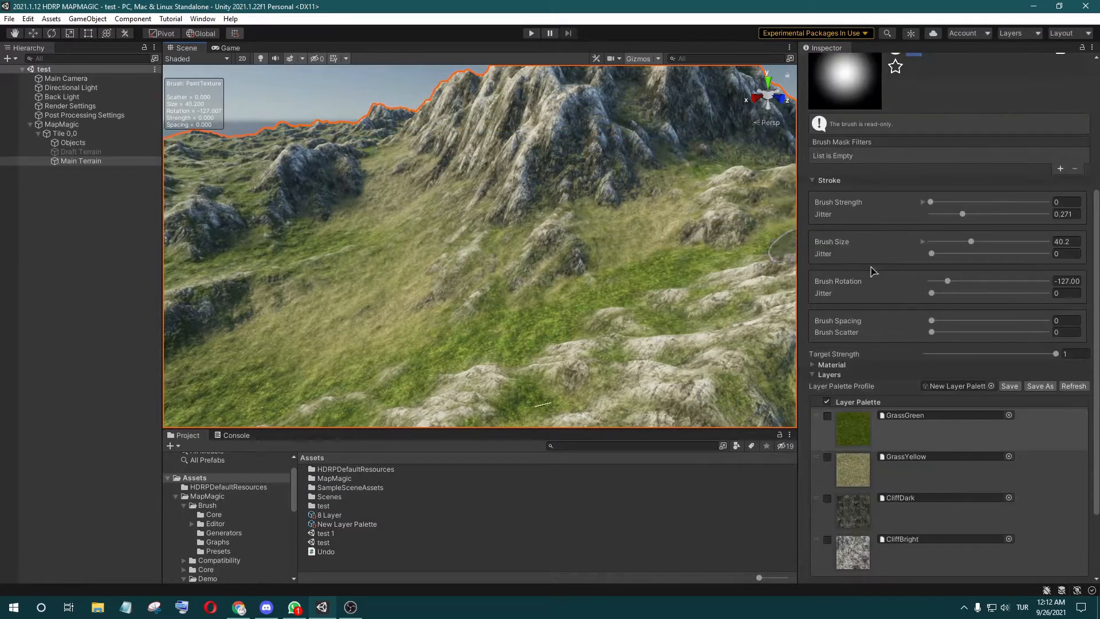
Step: Load the 8 Layer palette profile onto the terrain and start a Map Magic road stroke
{"action": "scroll", "scroll_direction": "down", "scroll_amount": 3}
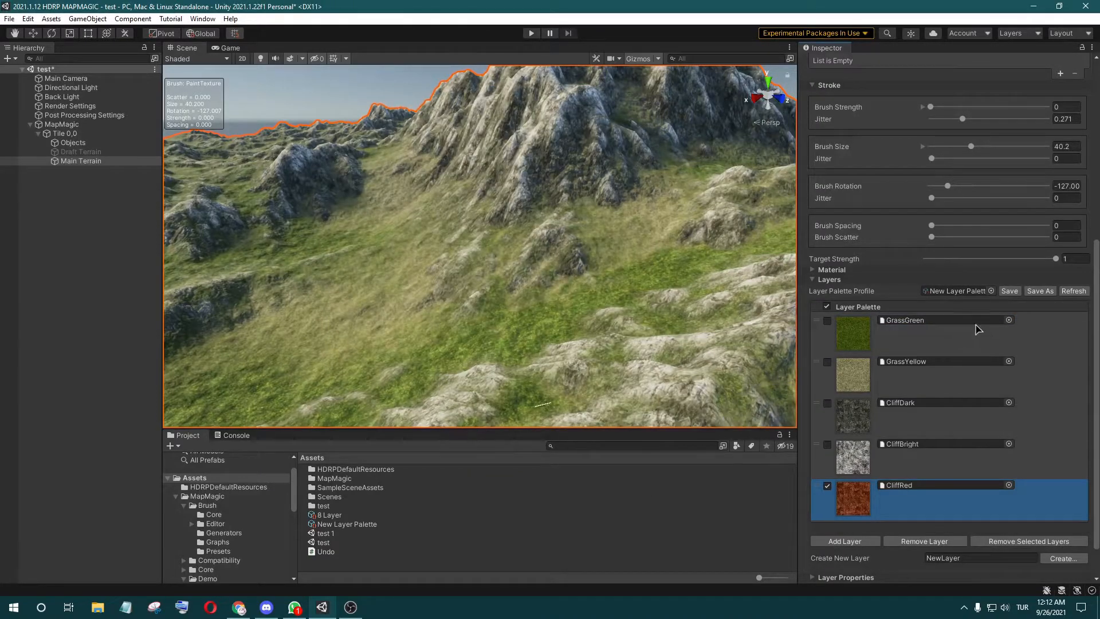
{"action": "left_click", "coordinate": [991, 290]}
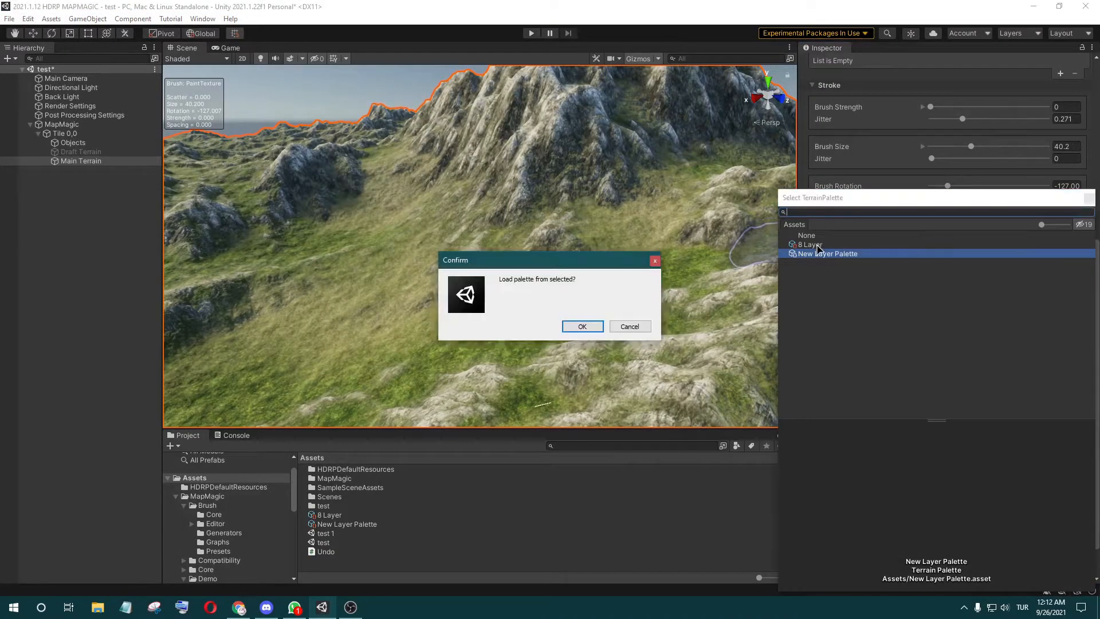
{"action": "left_click", "coordinate": [583, 326]}
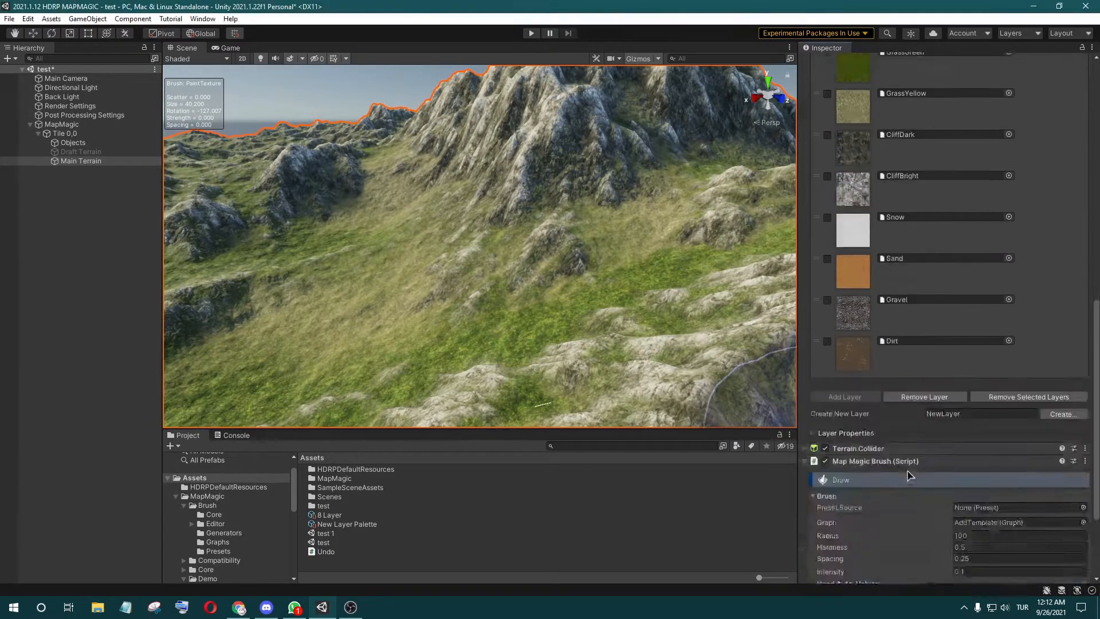
{"action": "left_click", "coordinate": [1018, 508]}
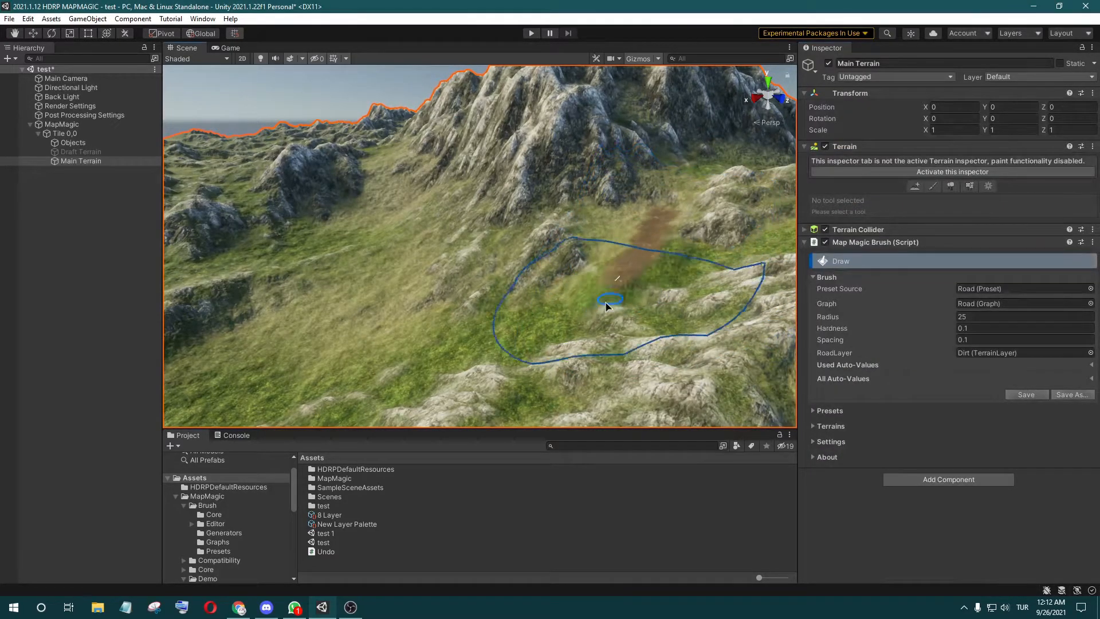
Step: Undo the Map Magic road stroke, leaving clean terrain with the 8 Layer profile
{"action": "left_click_drag", "start_coordinate": [607, 305], "coordinate": [281, 260]}
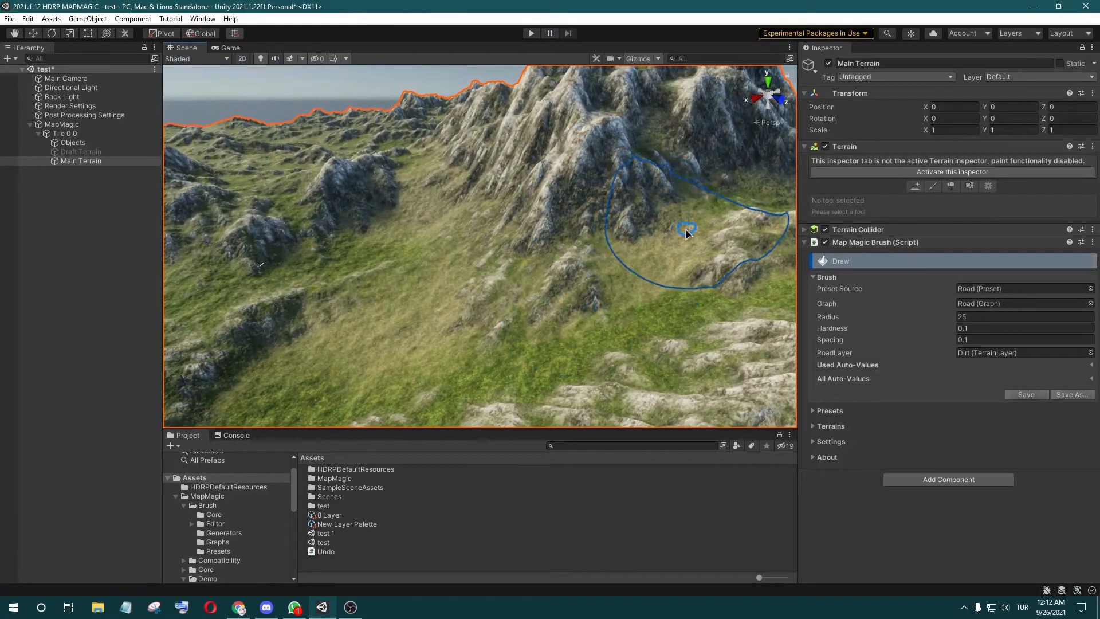
{"action": "left_click_drag", "start_coordinate": [686, 230], "coordinate": [535, 177]}
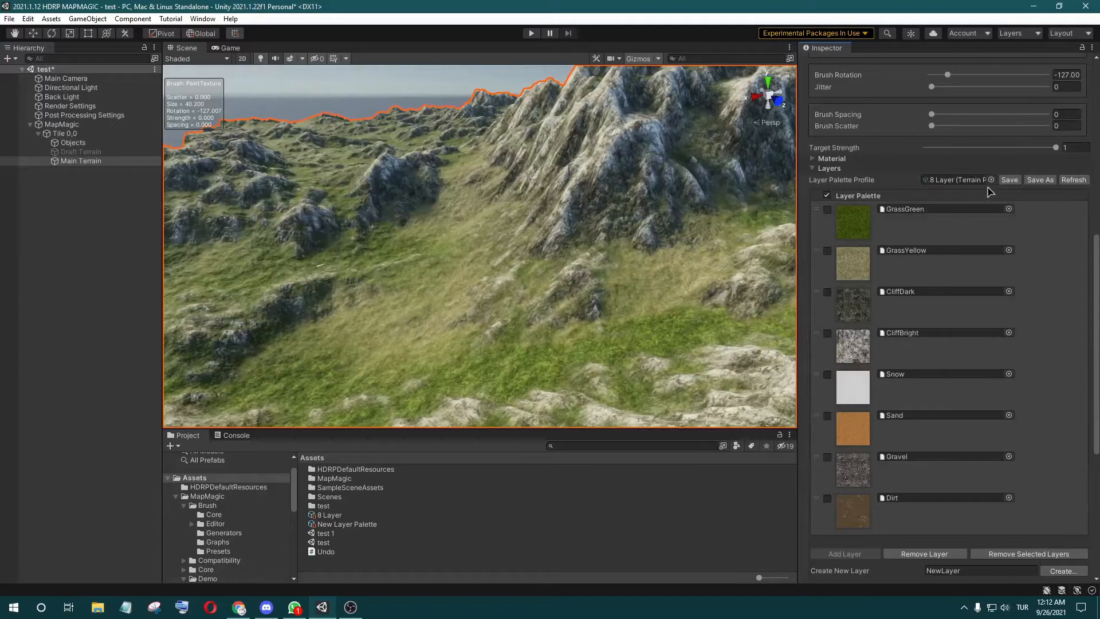
Step: Reload a palette profile, ending on New Layer Palette with four textures and the road brush active
{"action": "left_click", "coordinate": [980, 180]}
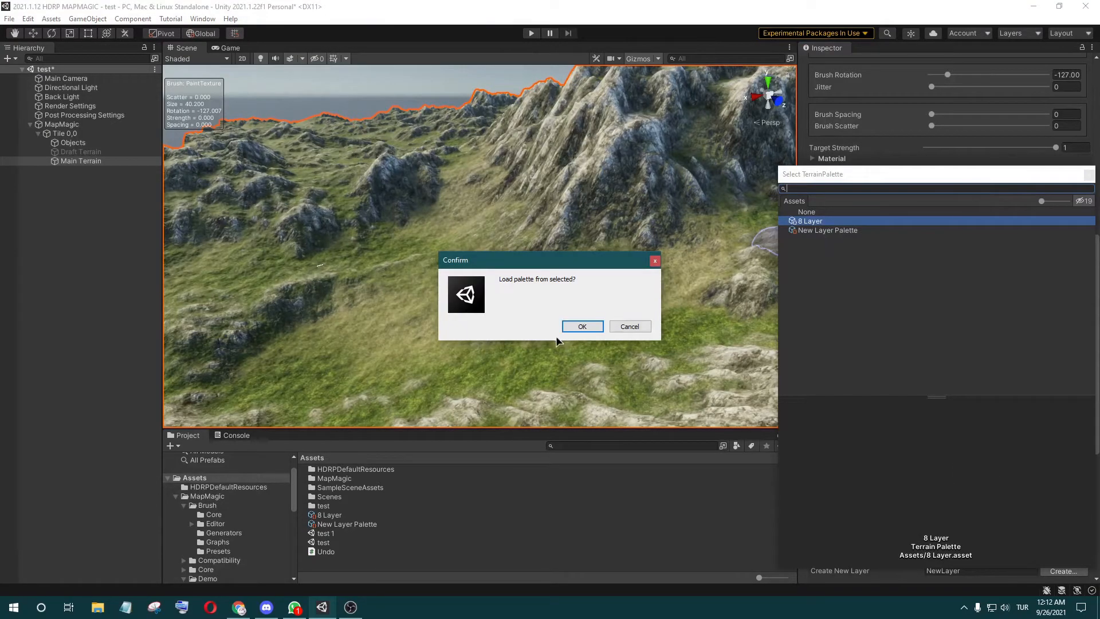
{"action": "left_click", "coordinate": [581, 327]}
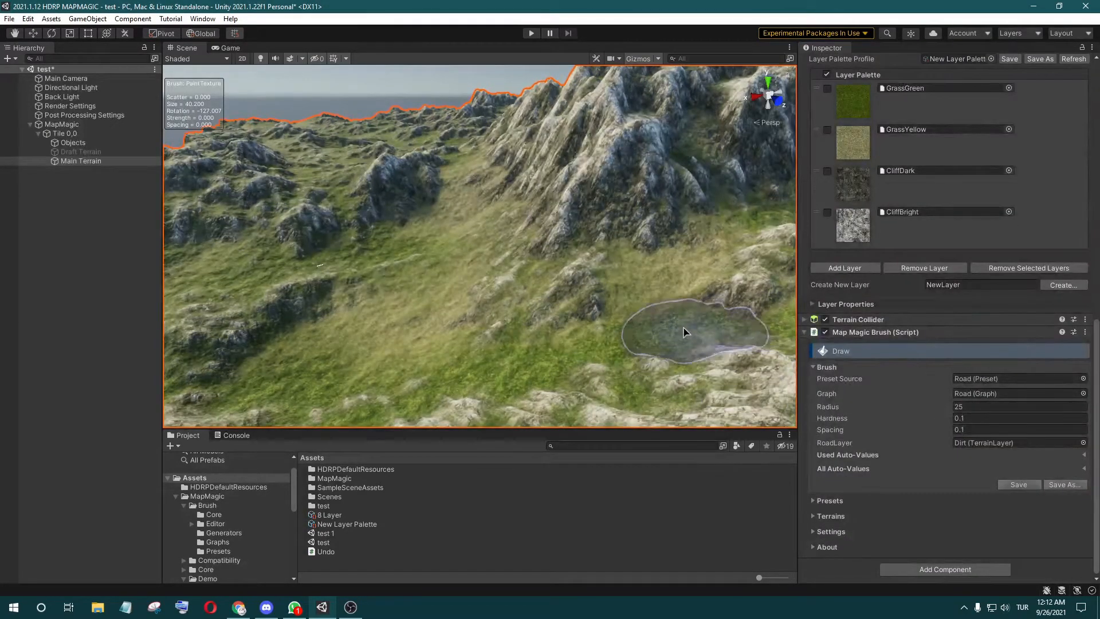